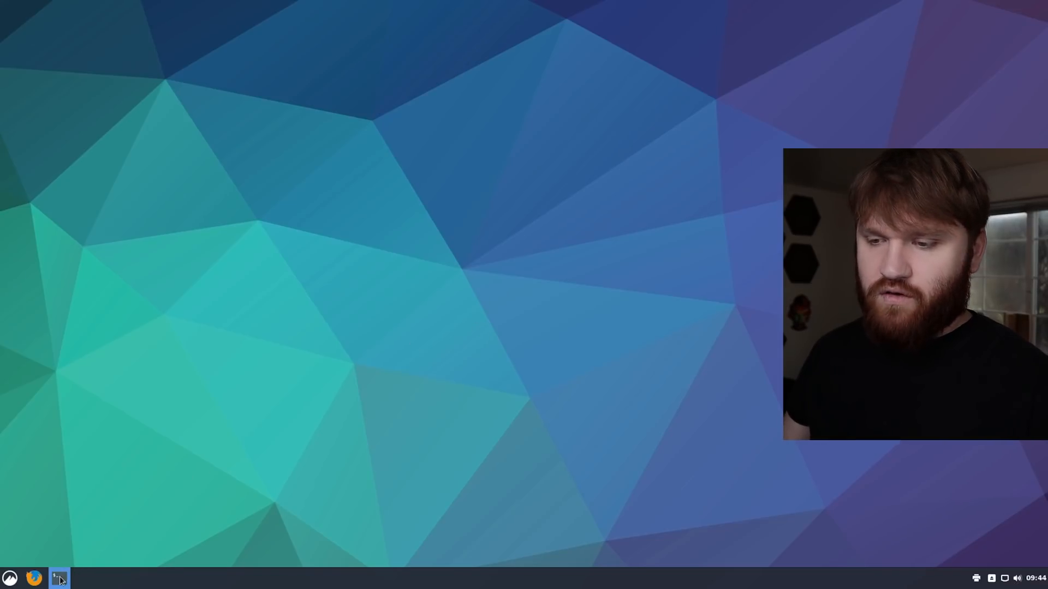
# Step: Launch a terminal showing the neofetch summary and begin checking the kernel with uname
pyautogui.click(59, 579)
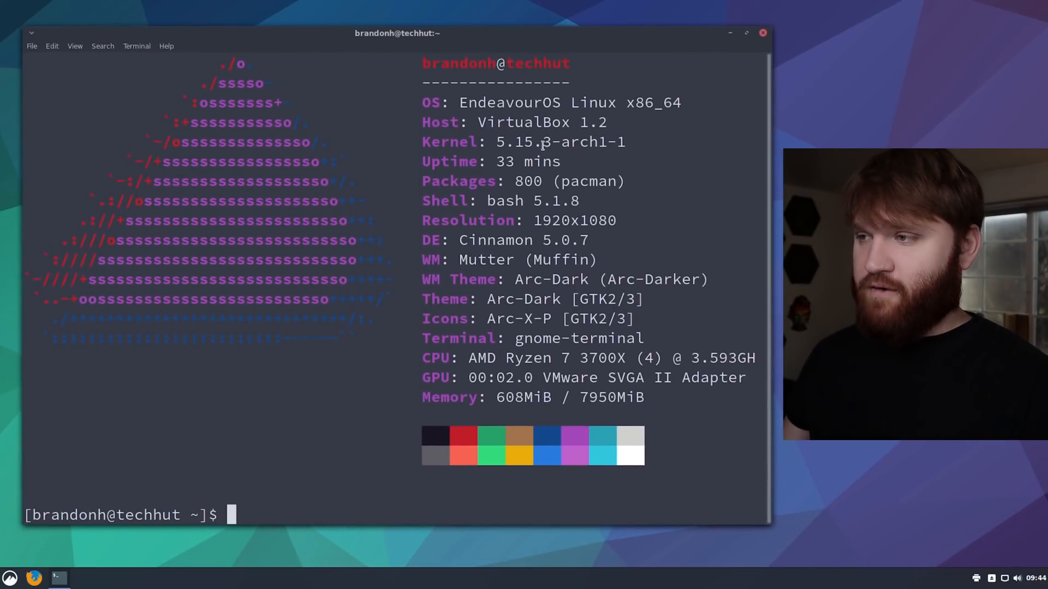
pyautogui.doubleClick(548, 142)
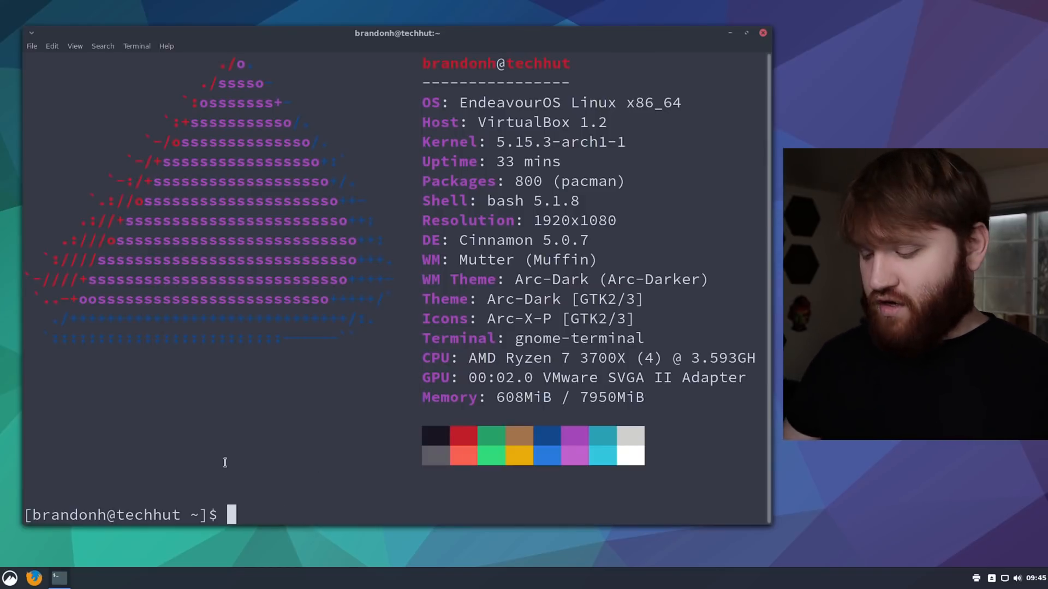
pyautogui.write('unam')
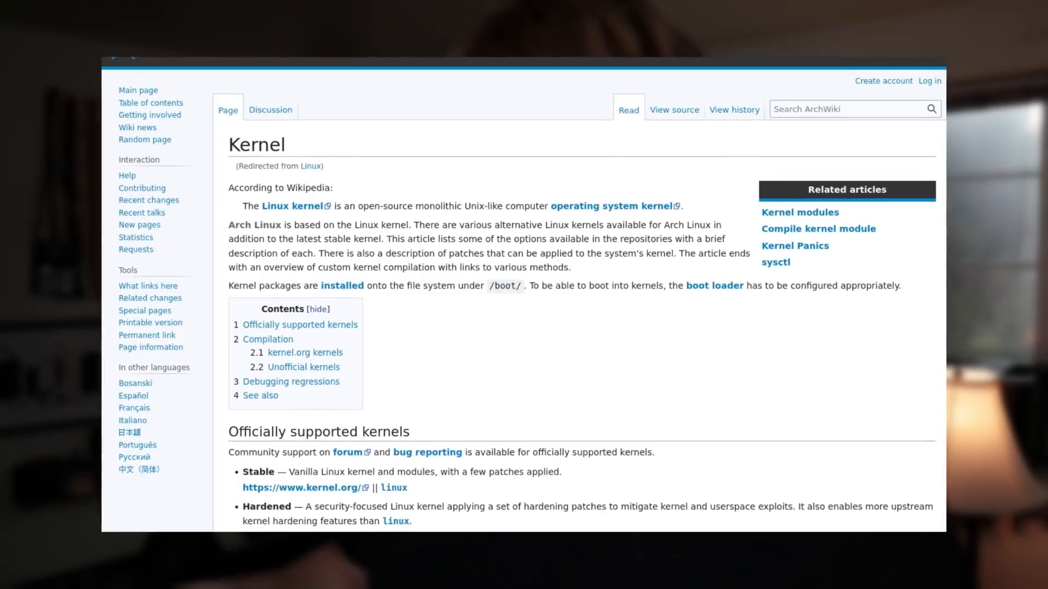
# Step: Scroll the ArchWiki Kernel article down to the officially supported kernels and the Zen Kernel entry
pyautogui.scroll(-3)
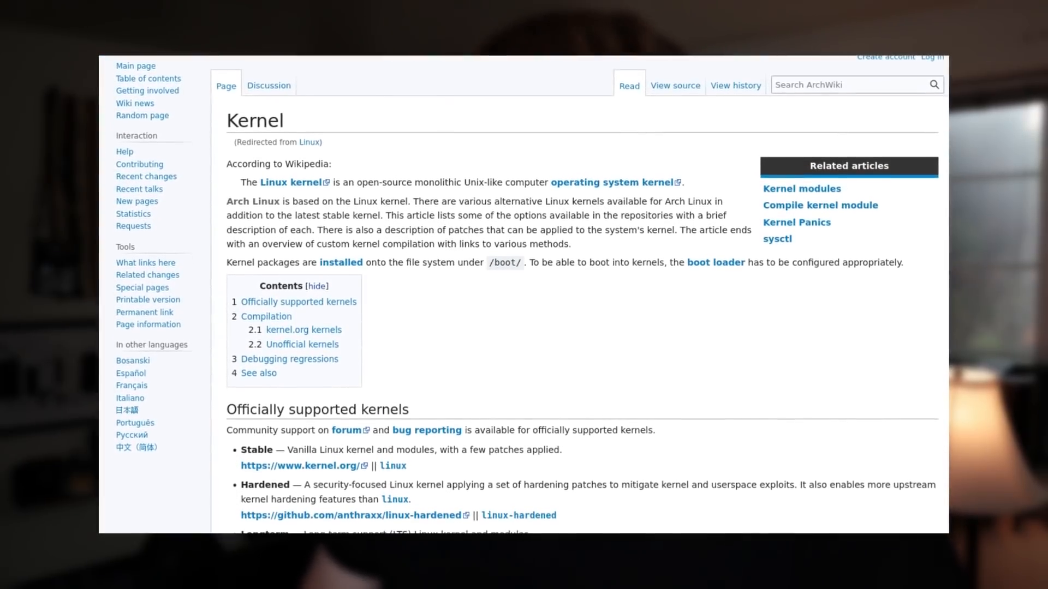
pyautogui.scroll(-3)
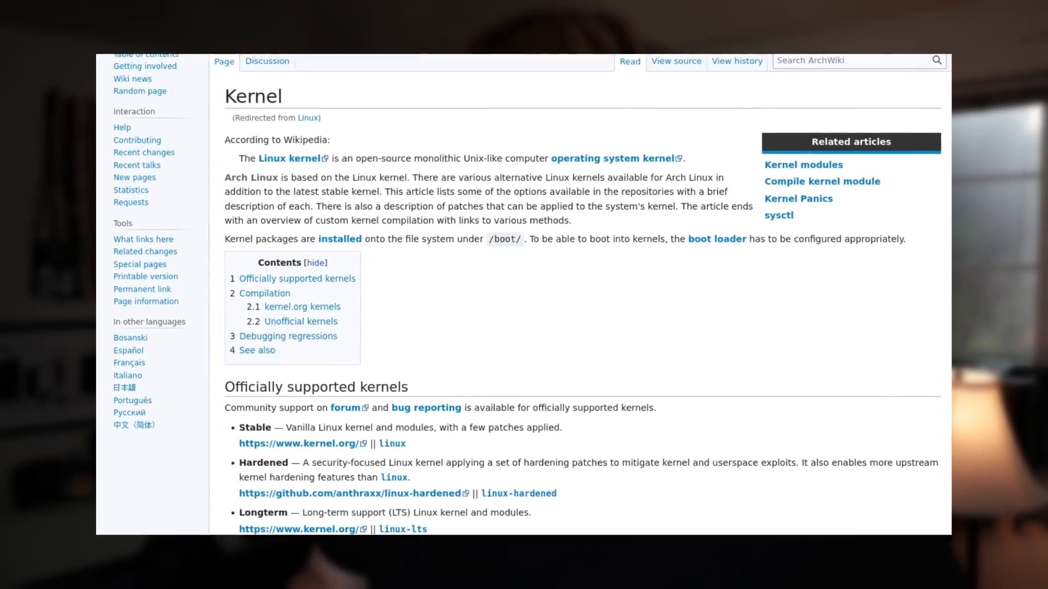
pyautogui.scroll(-3)
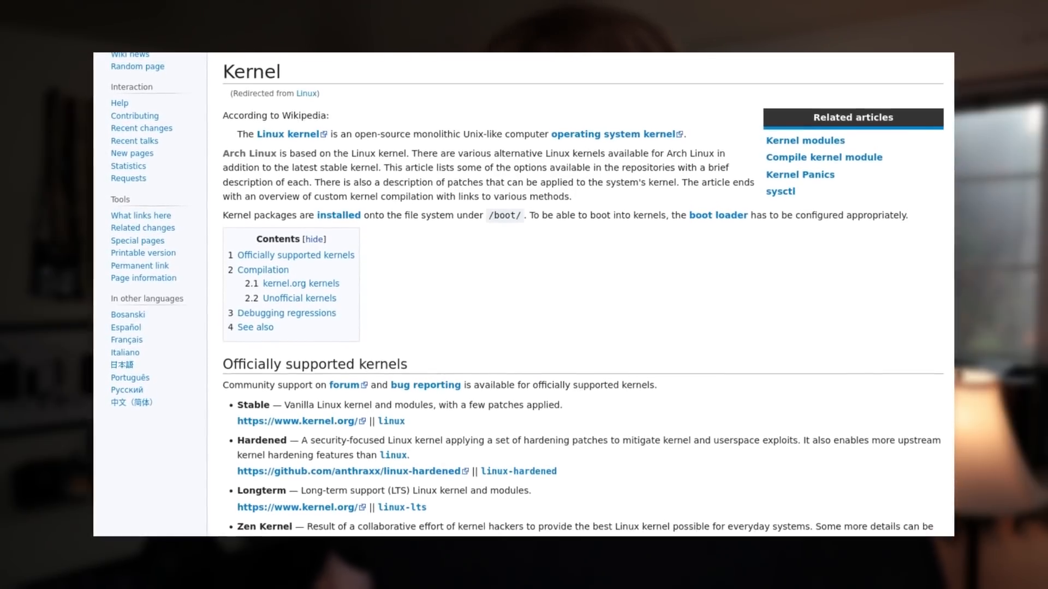
pyautogui.scroll(-3)
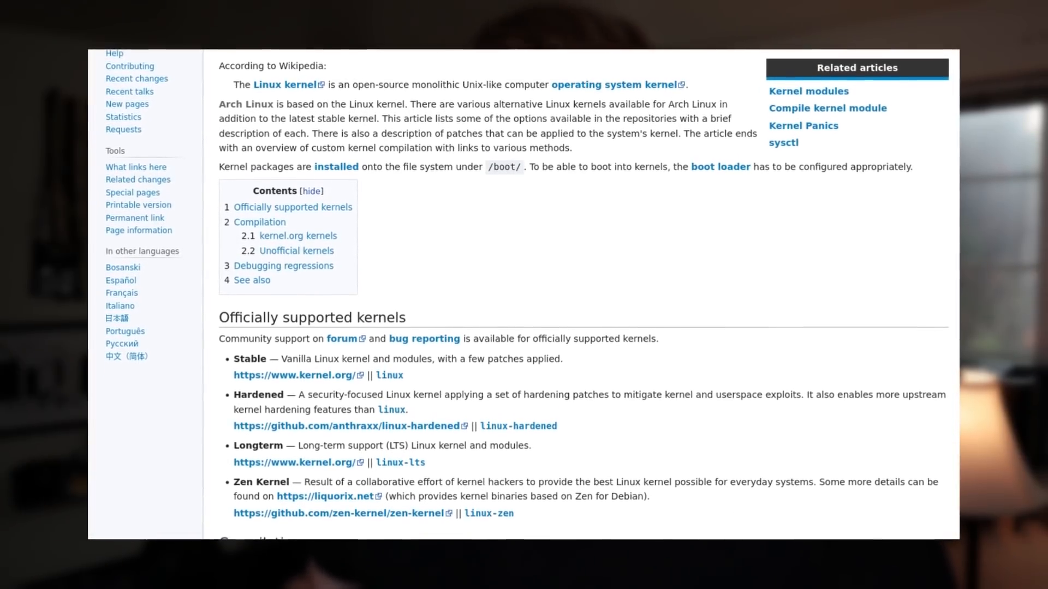
pyautogui.scroll(-3)
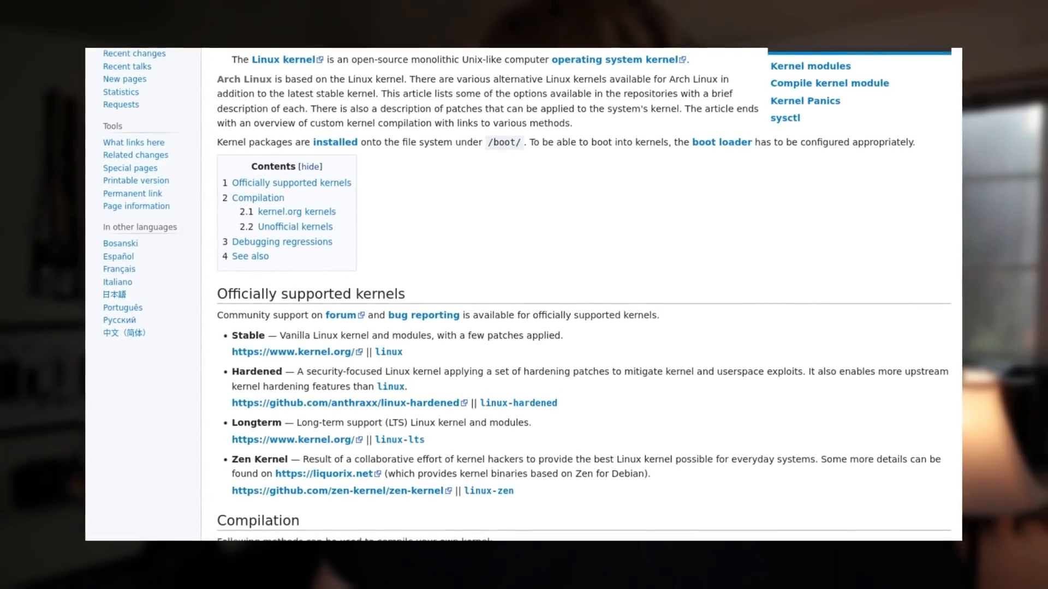
pyautogui.scroll(-3)
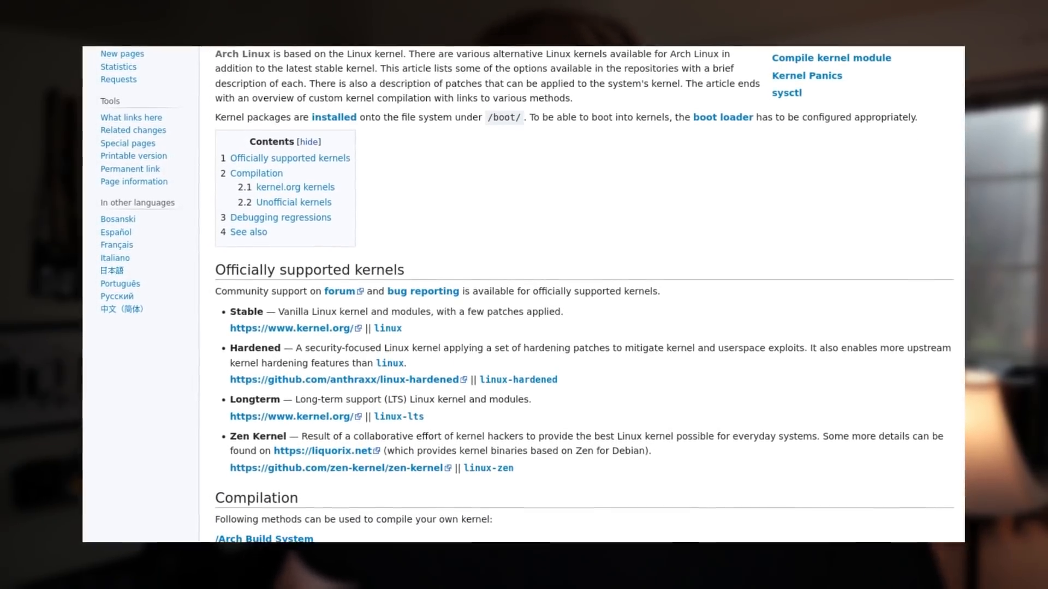
pyautogui.scroll(-3)
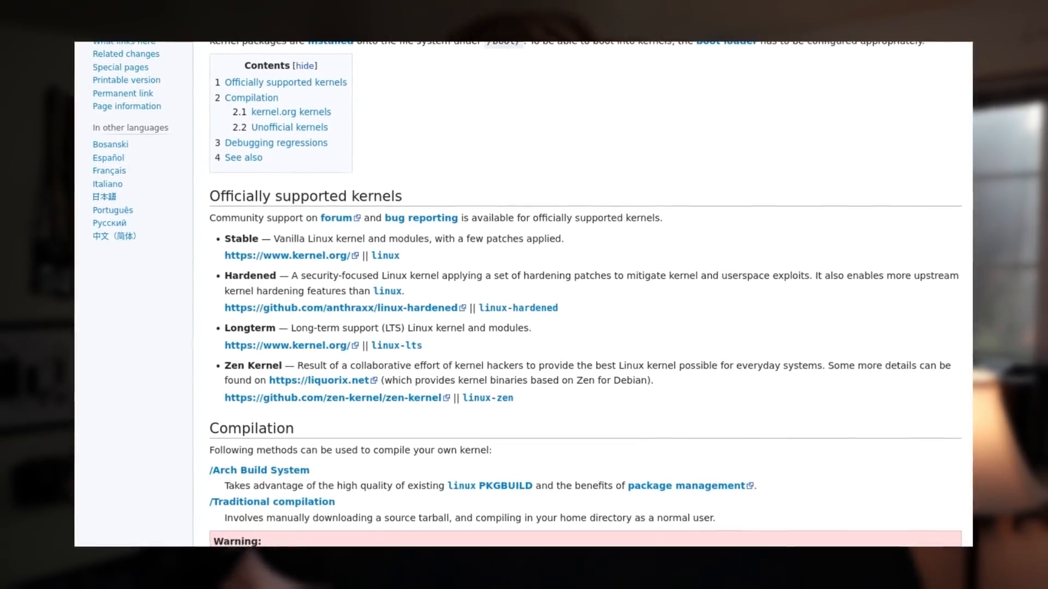
pyautogui.scroll(-3)
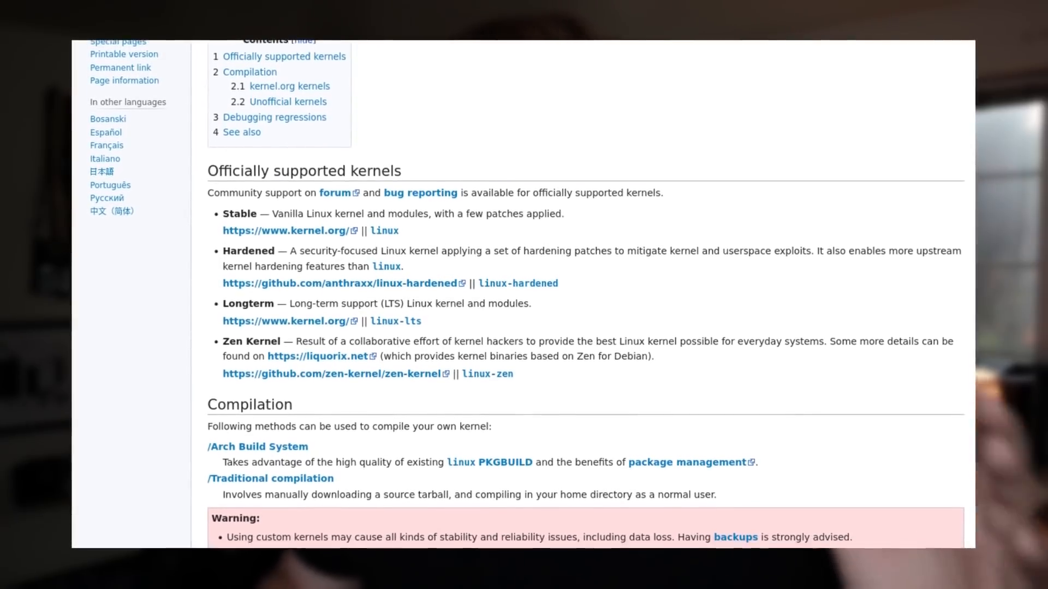
pyautogui.scroll(-3)
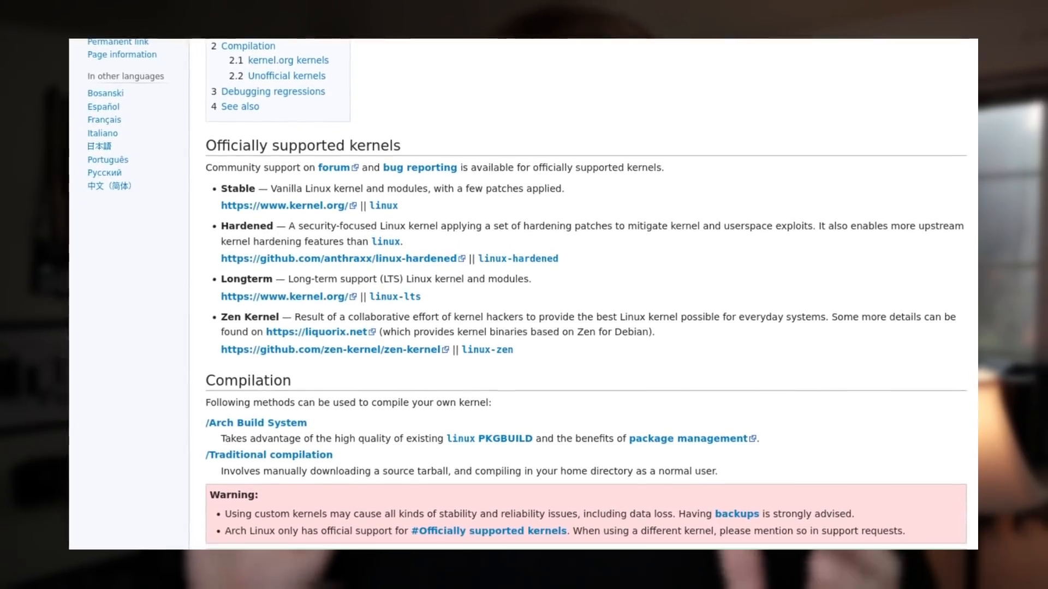
pyautogui.scroll(-3)
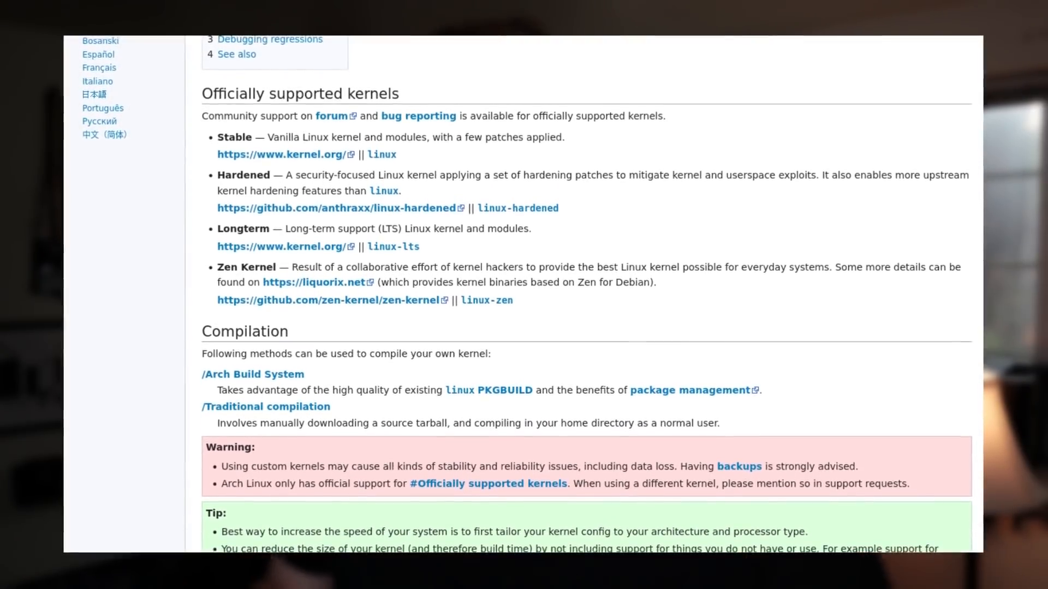
pyautogui.scroll(-3)
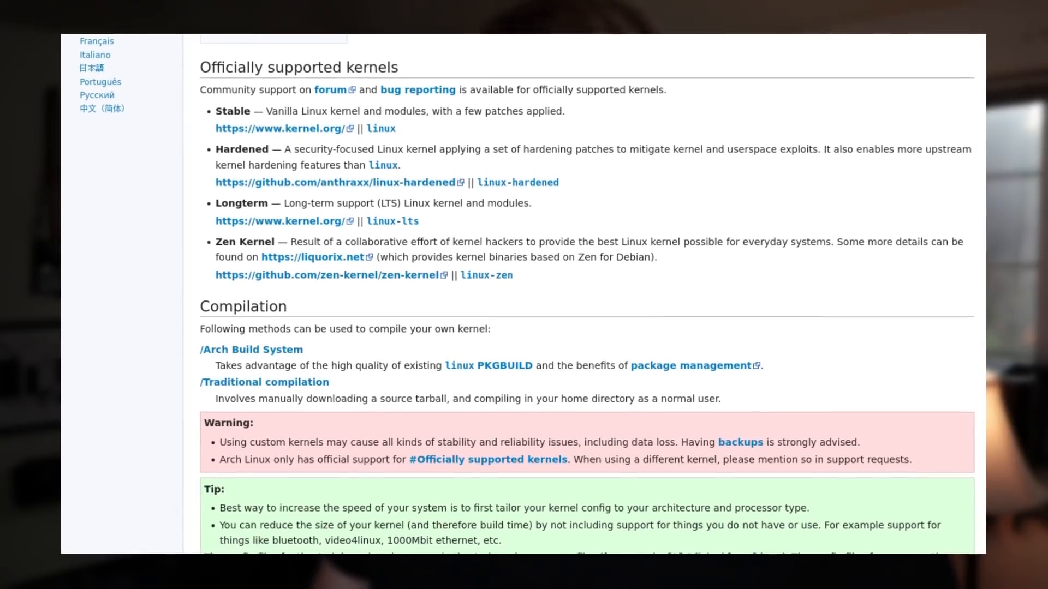
pyautogui.scroll(-3)
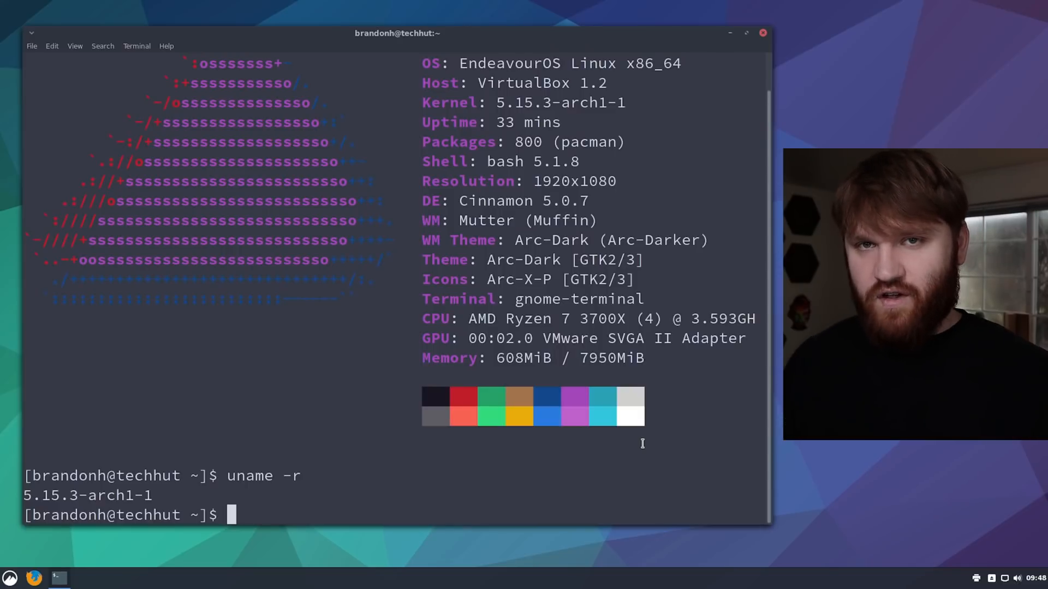
# Step: Install the linux-zen kernel with sudo pacman -S linux-zen and confirm with the password
pyautogui.write('sudo')
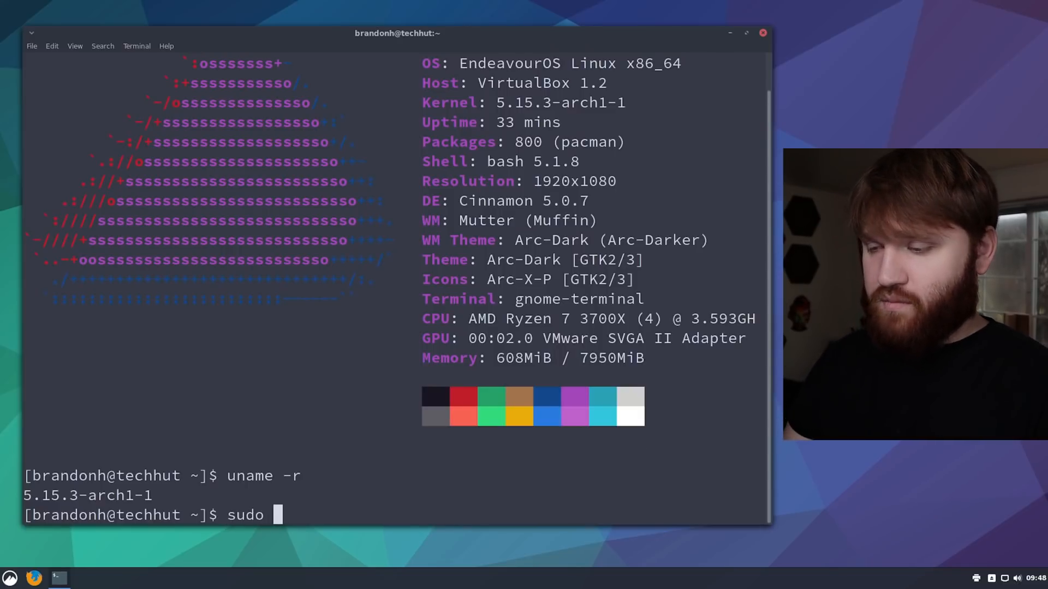
pyautogui.write('pacman -S linu')
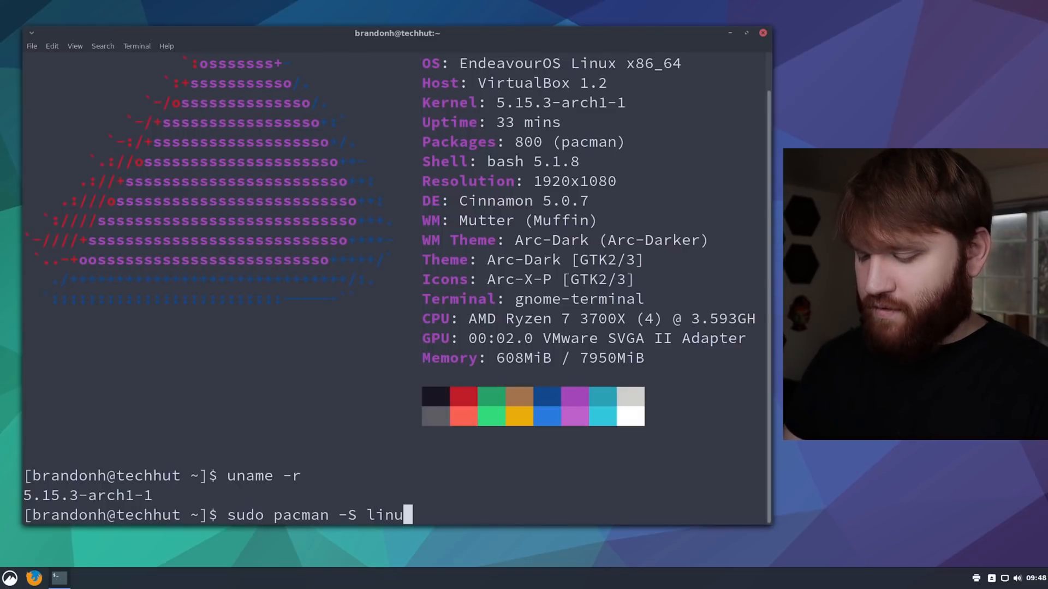
pyautogui.write('x-zen')
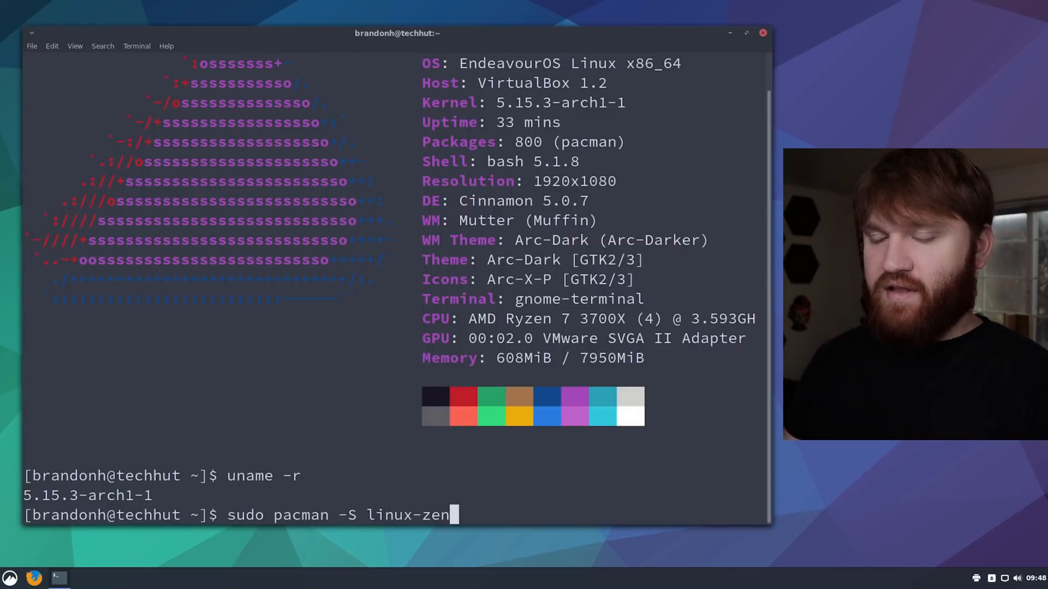
pyautogui.press('BackSpace')
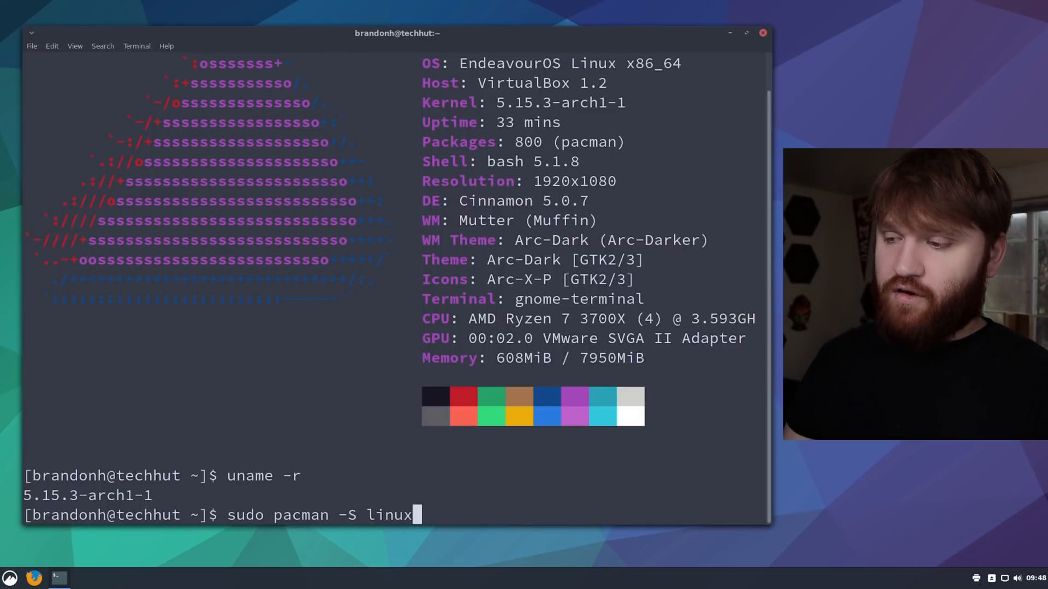
pyautogui.write('-zen')
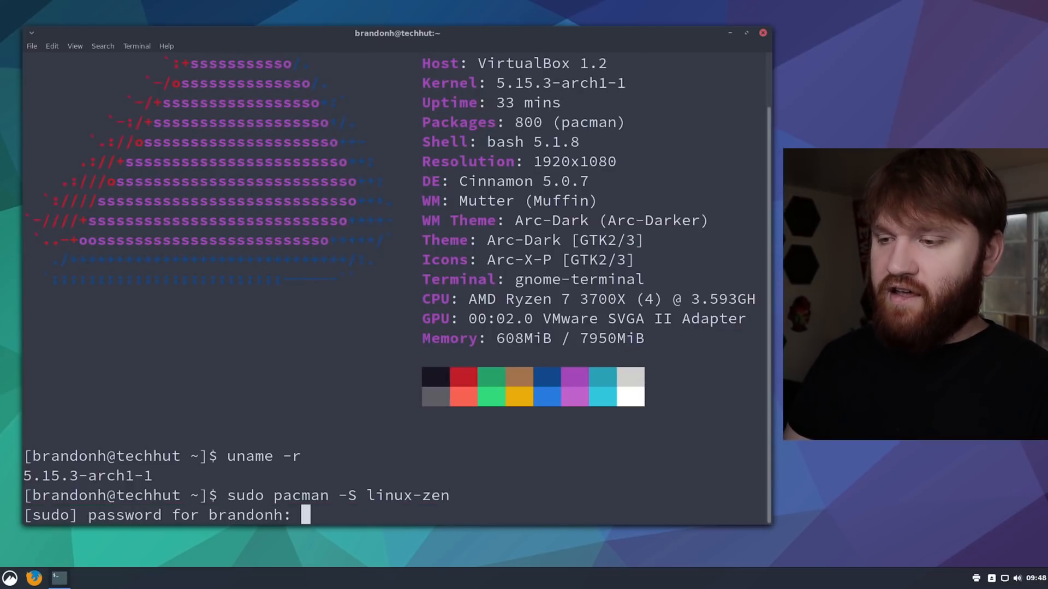
pyautogui.press('Return')
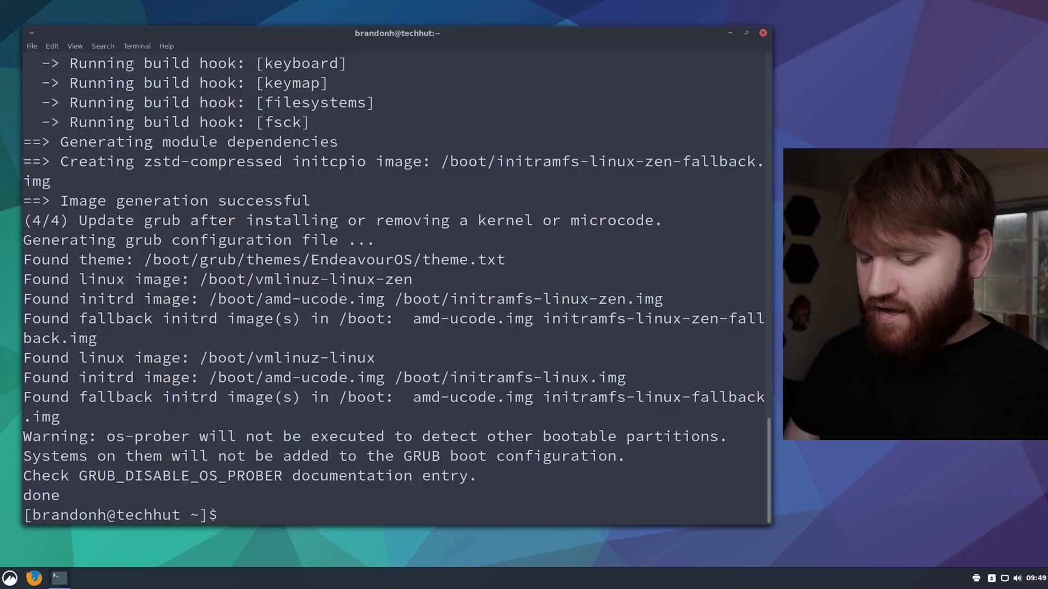
# Step: Enter sudo nano /etc/default/grub to edit the GRUB defaults as administrator
pyautogui.write('sudo nano /et')
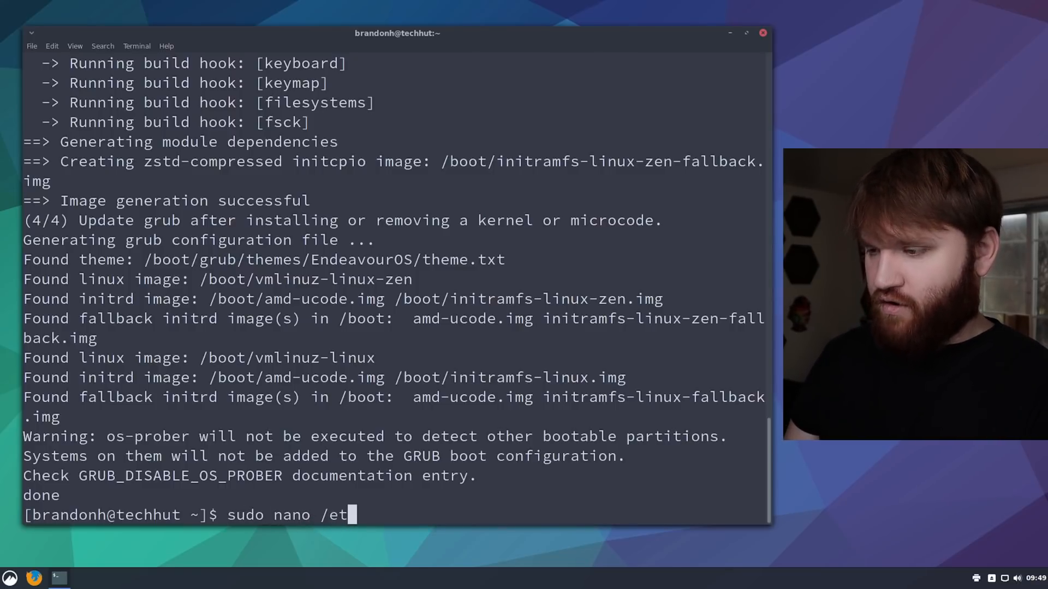
pyautogui.write('c/')
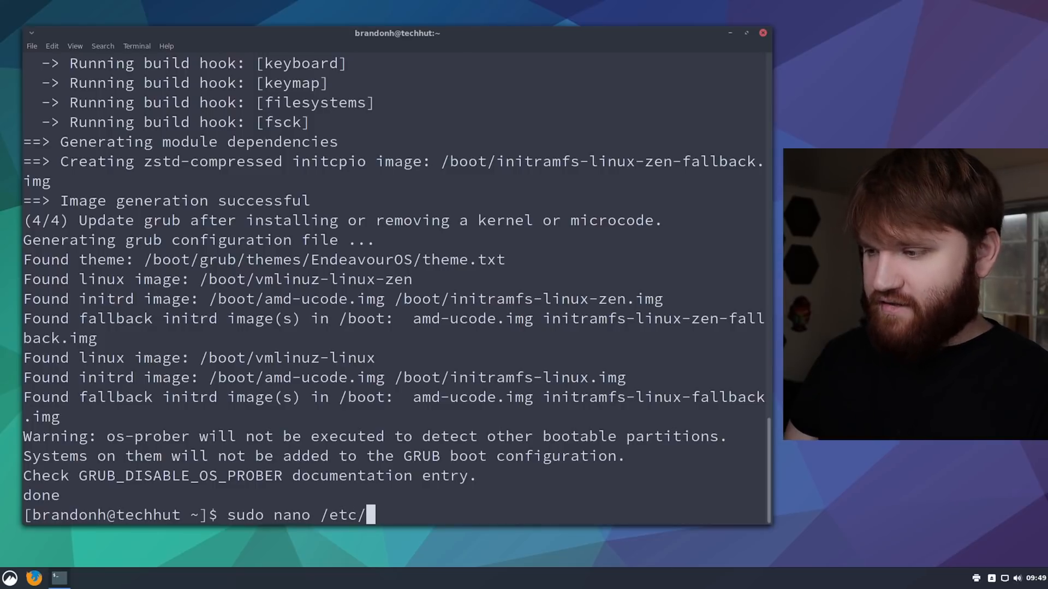
pyautogui.write('default')
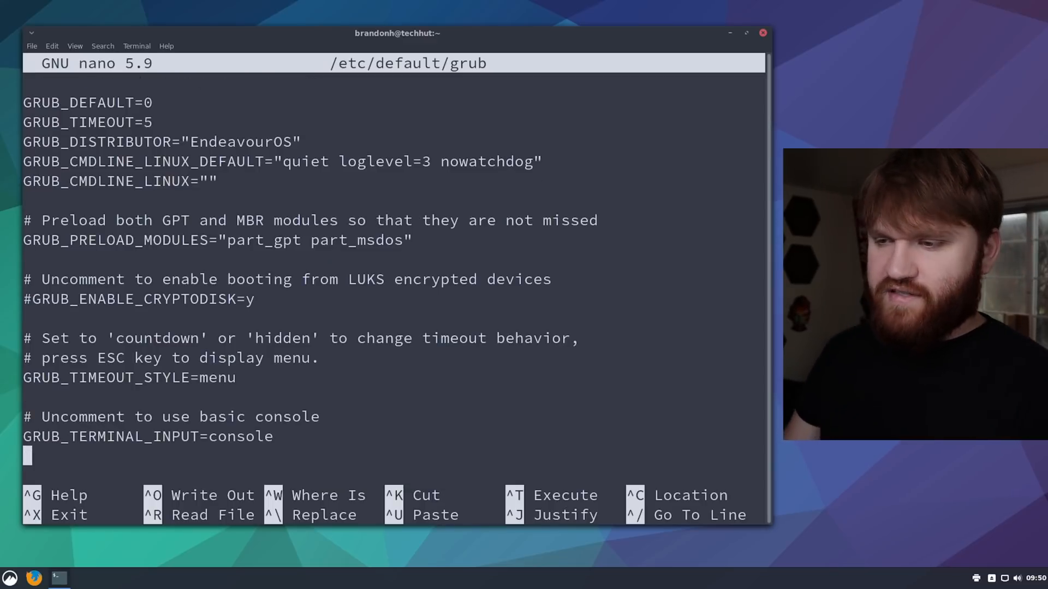
# Step: Set GRUB_DEFAULT=saved in the grub file below the EndeavourOS theme line
pyautogui.scroll(-3)
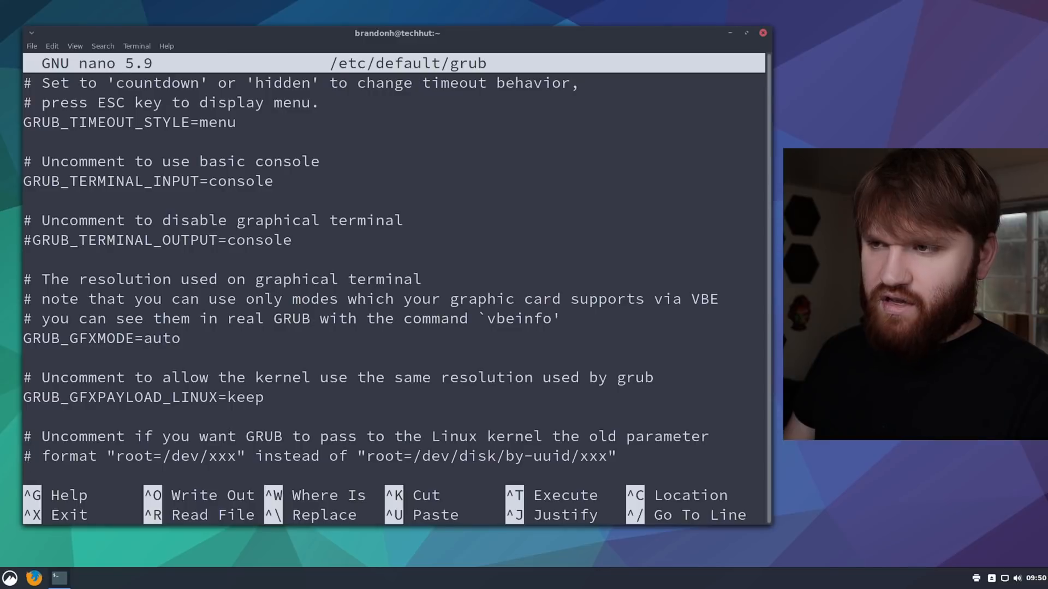
pyautogui.scroll(-3)
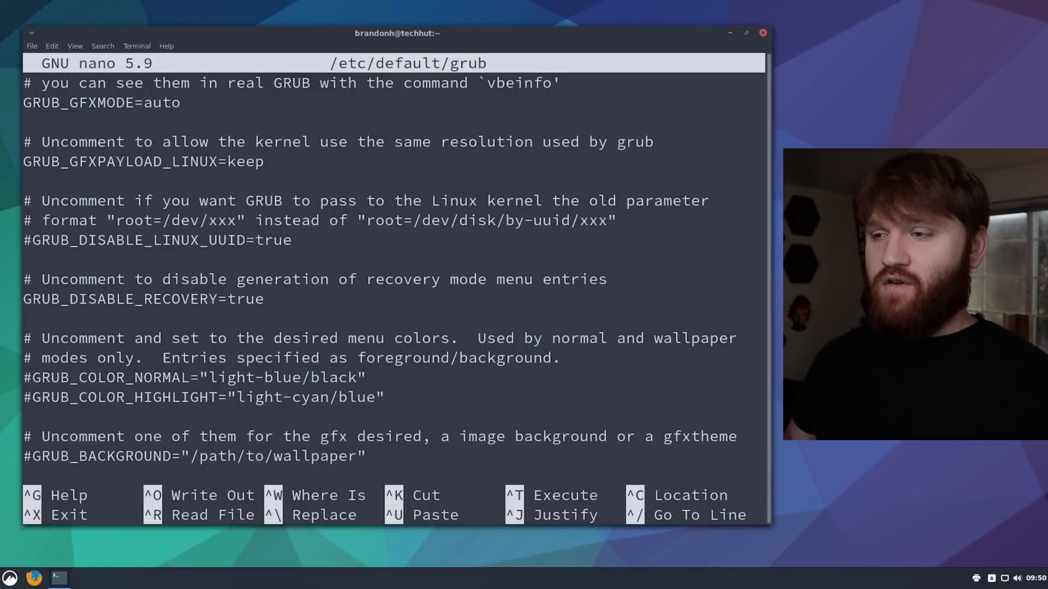
pyautogui.write('GRUB_THEME=/boot/grub/themes/EndeavourOS/theme.txt')
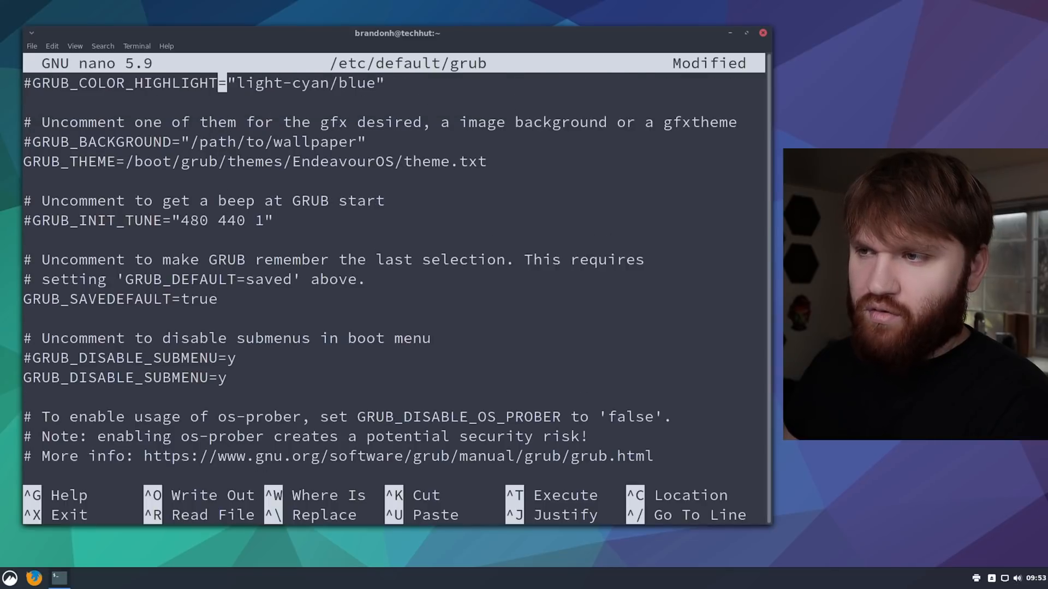
pyautogui.scroll(-3)
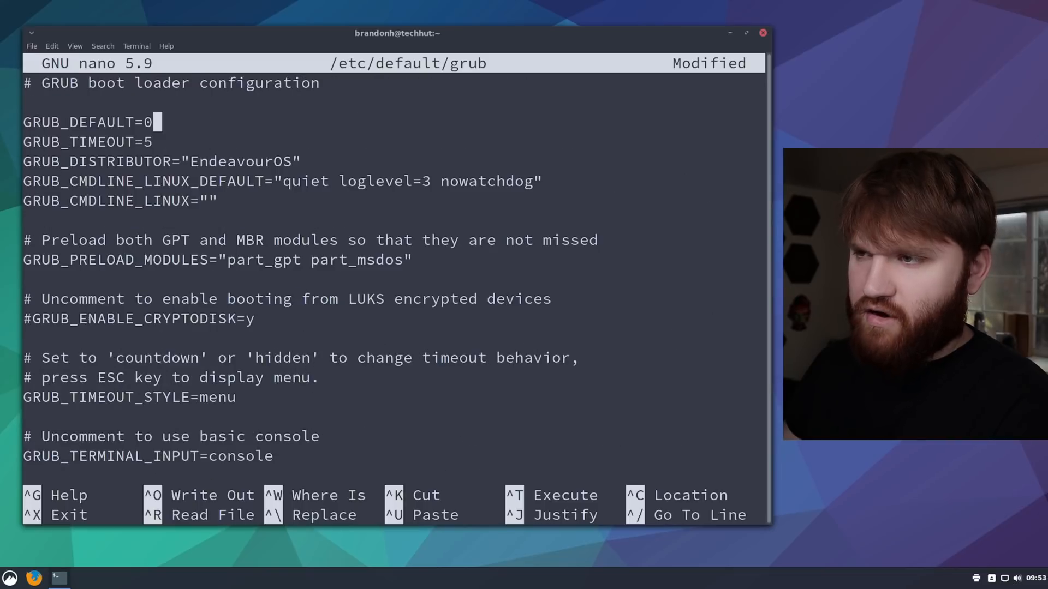
# Step: Enable GRUB_SAVEDEFAULT=true, add GRUB_DISABLE_SUBMENU=y, and save the file with Ctrl+O
pyautogui.write('sa')
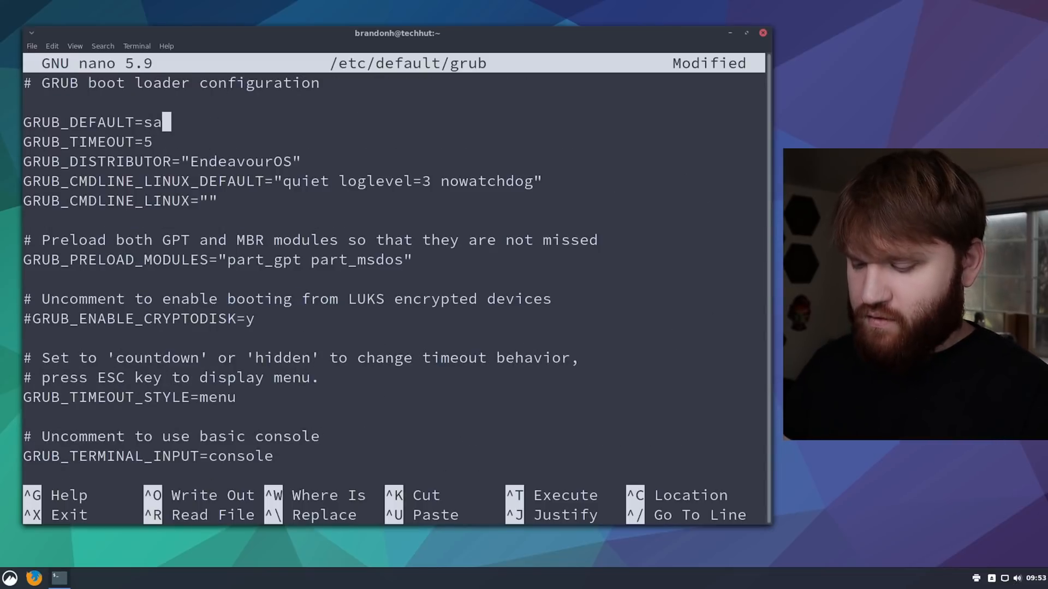
pyautogui.scroll(-3)
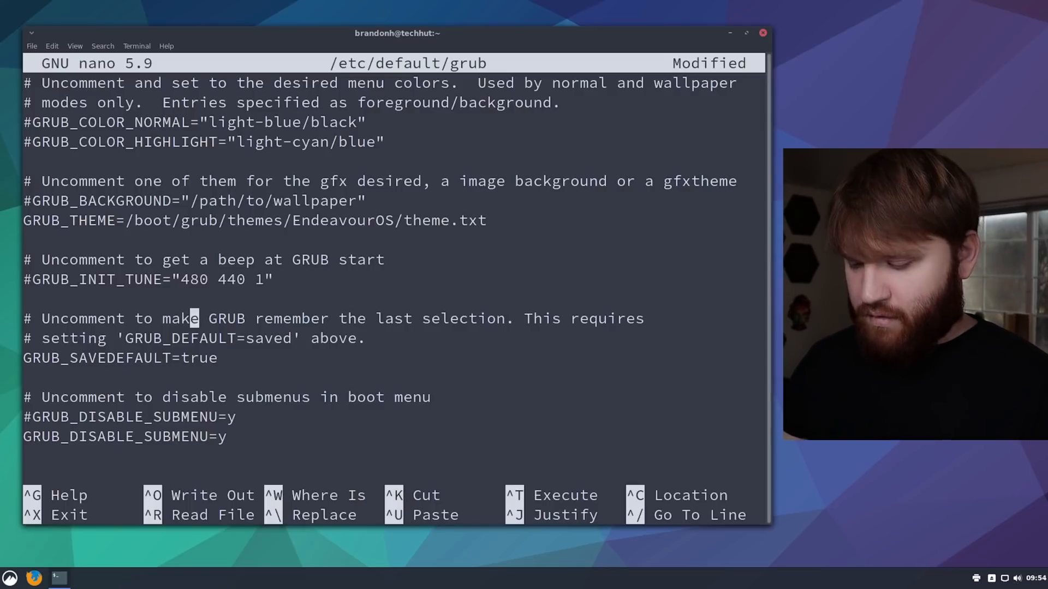
pyautogui.press('ctrl+o')
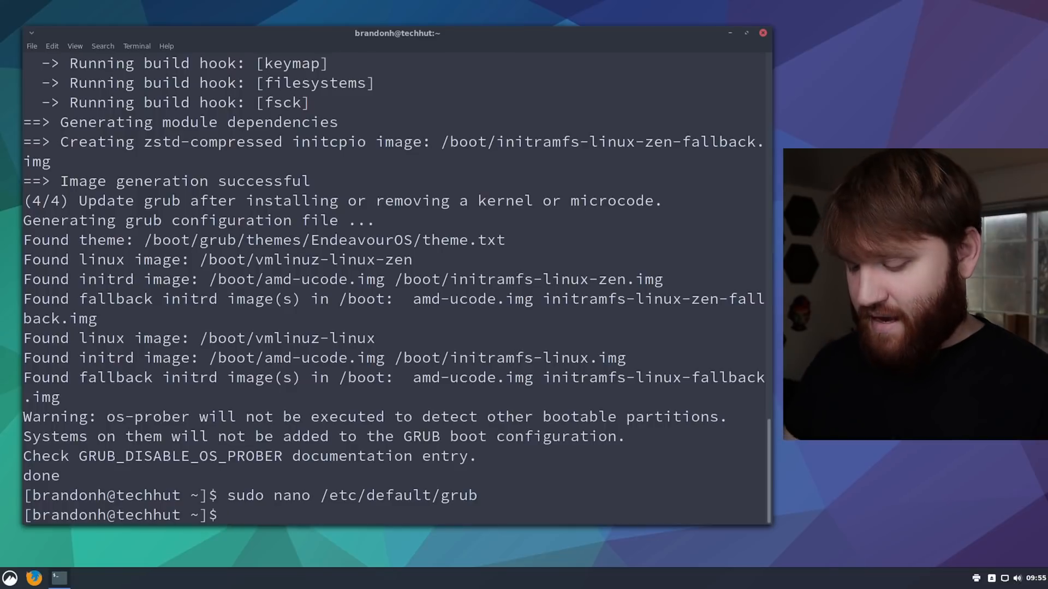
# Step: Regenerate the boot config with sudo grub-mkconfig -o /boot/grub/grub.cfg
pyautogui.write('sudo')
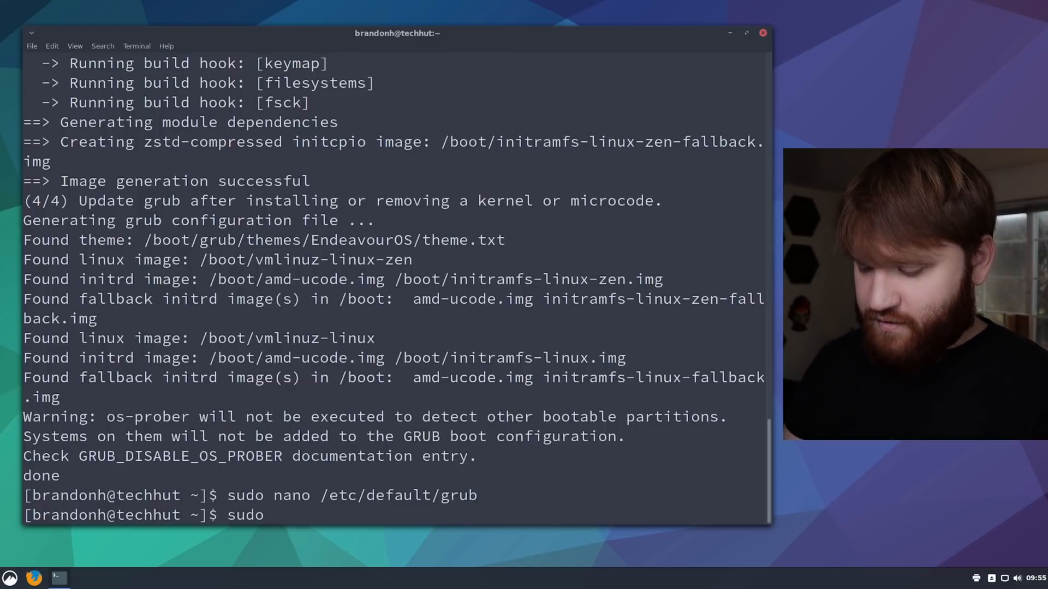
pyautogui.write('grub-m')
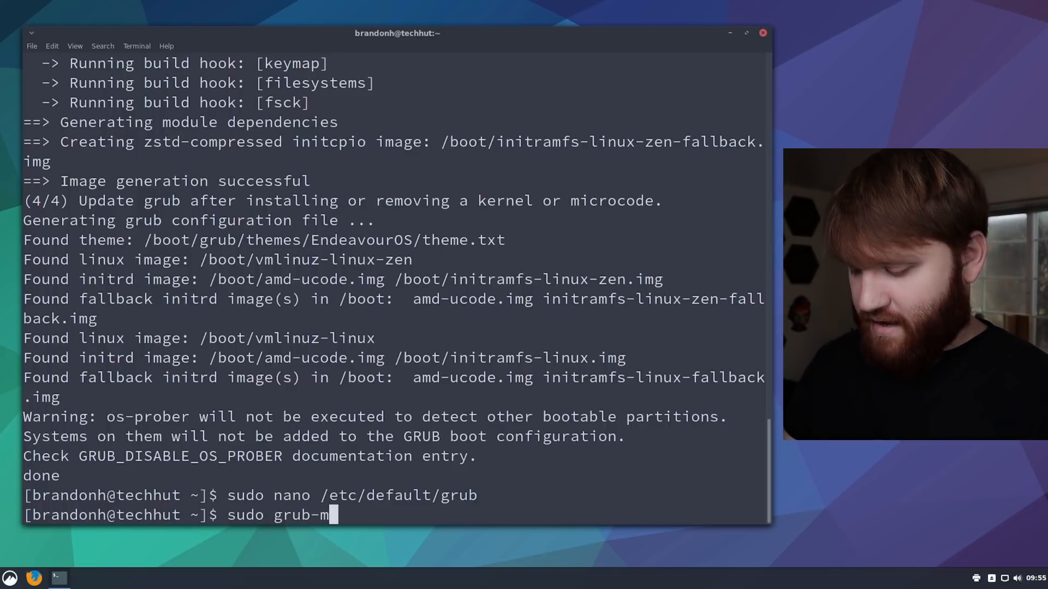
pyautogui.write('kconfig')
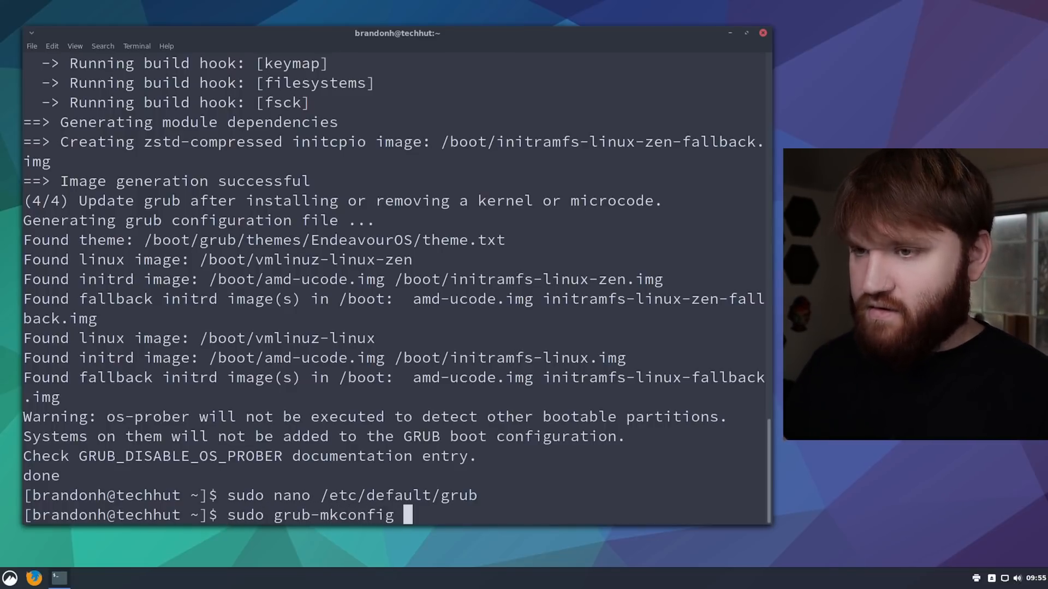
pyautogui.write('-o /boot')
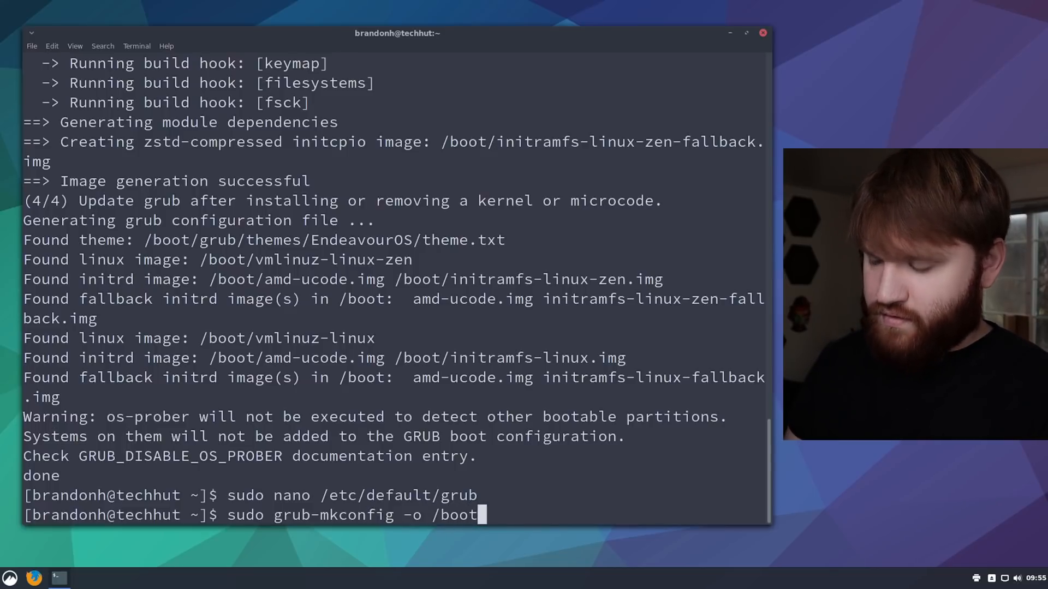
pyautogui.write('/grub/grub')
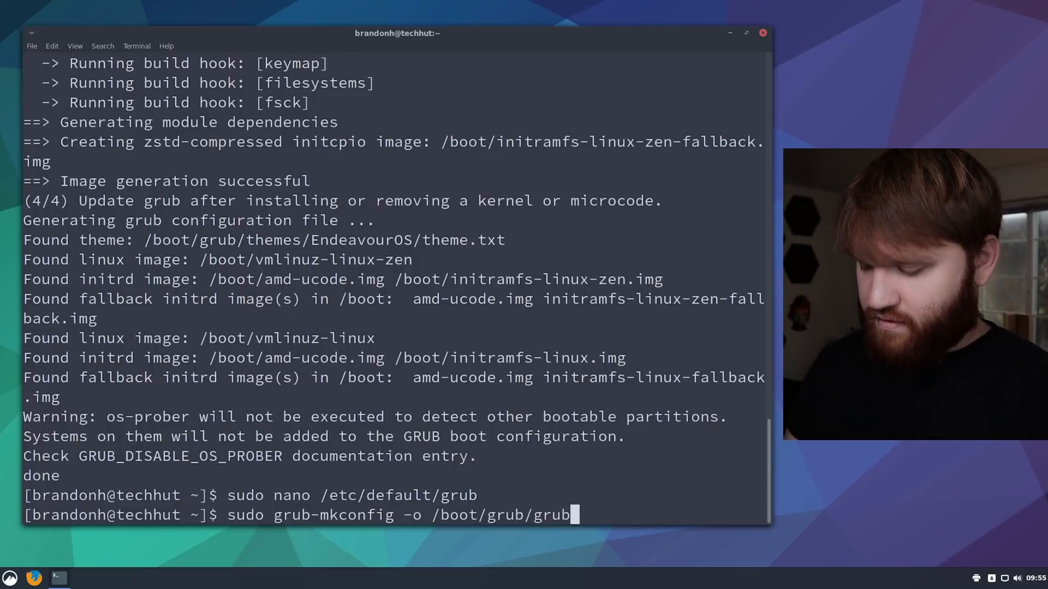
pyautogui.write('.cfg')
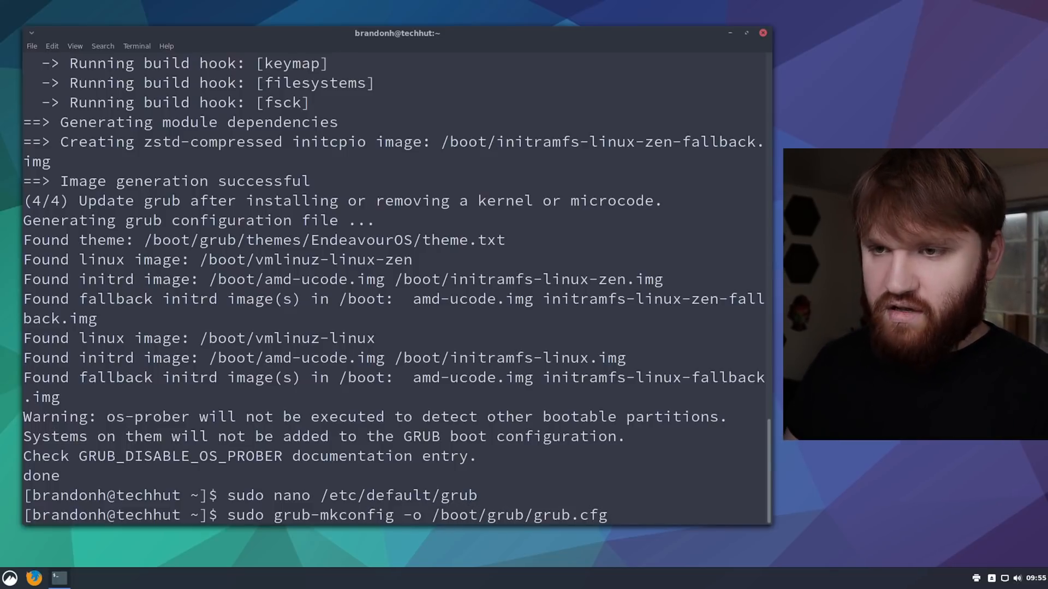
pyautogui.press('Return')
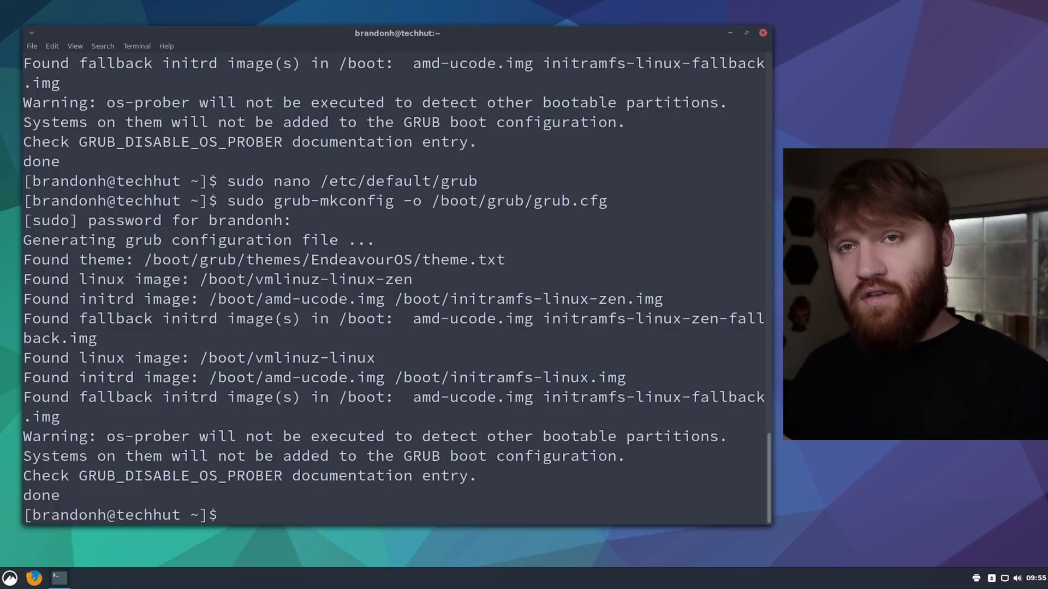
# Step: Enter the reboot command at the prompt to restart the machine
pyautogui.write('rebo')
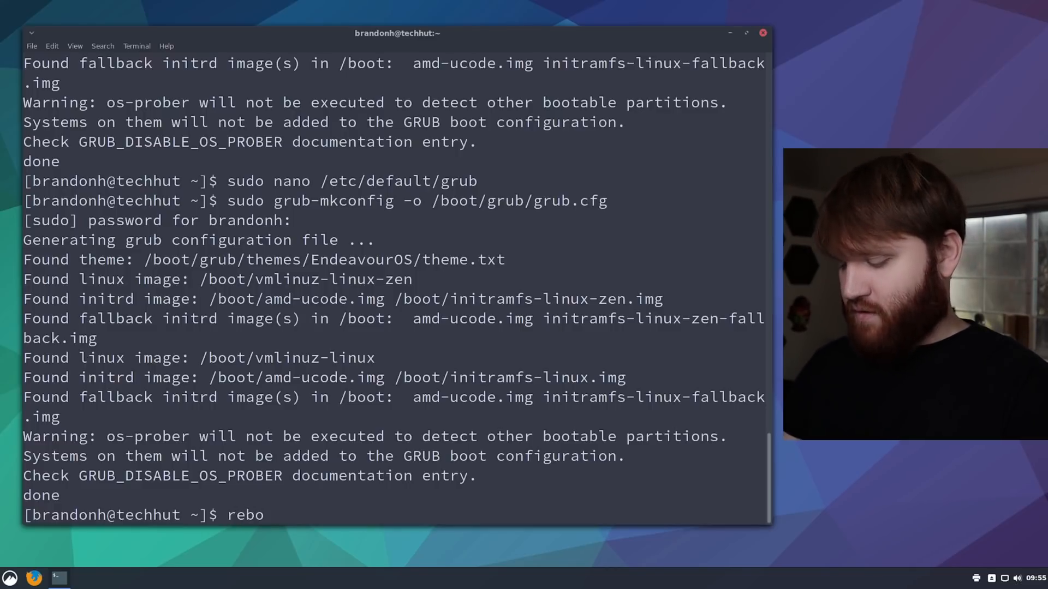
pyautogui.write('ot')
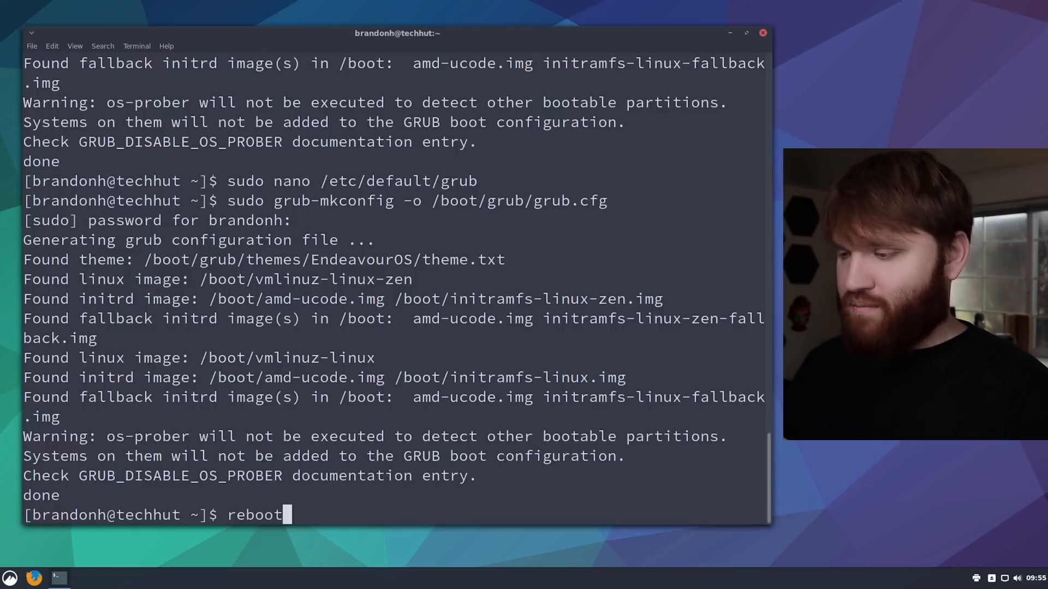
# Step: Reboot and choose the 'EndeavourOS, on linux-zen' entry in the GRUB menu
pyautogui.press('Return')
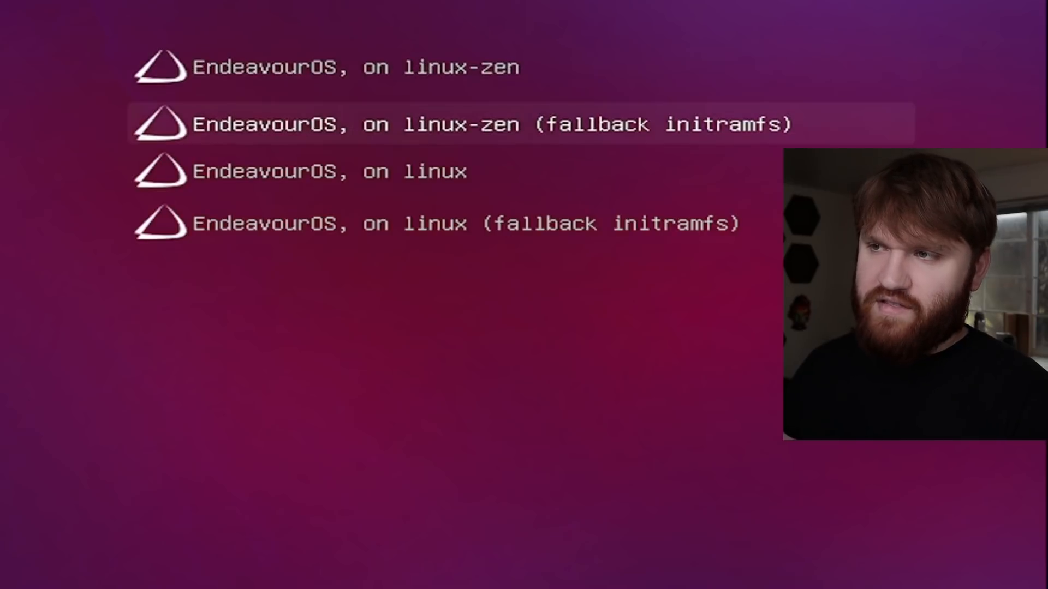
pyautogui.press('Up')
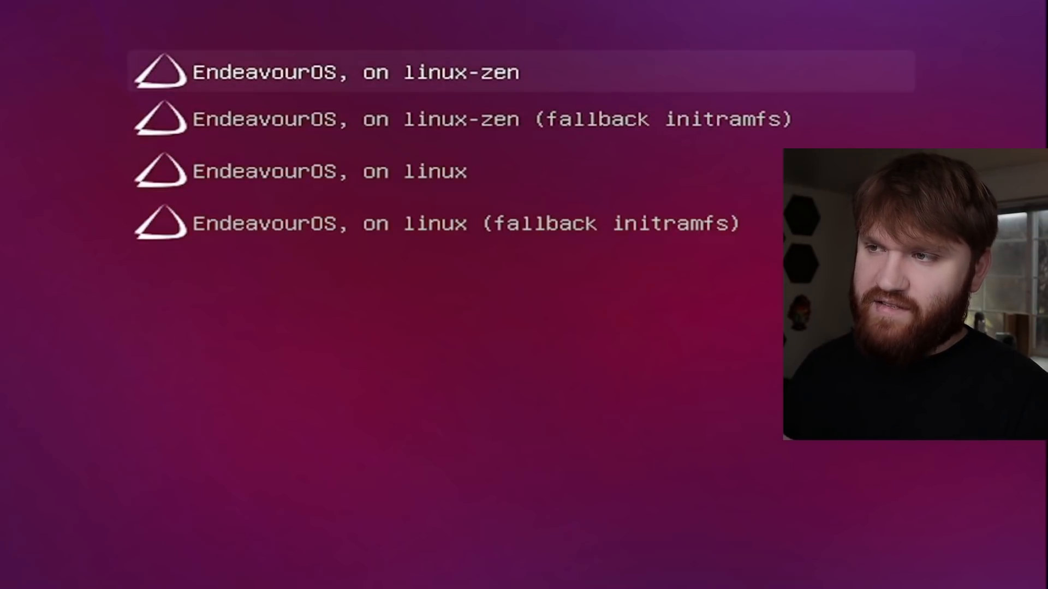
pyautogui.press('Down')
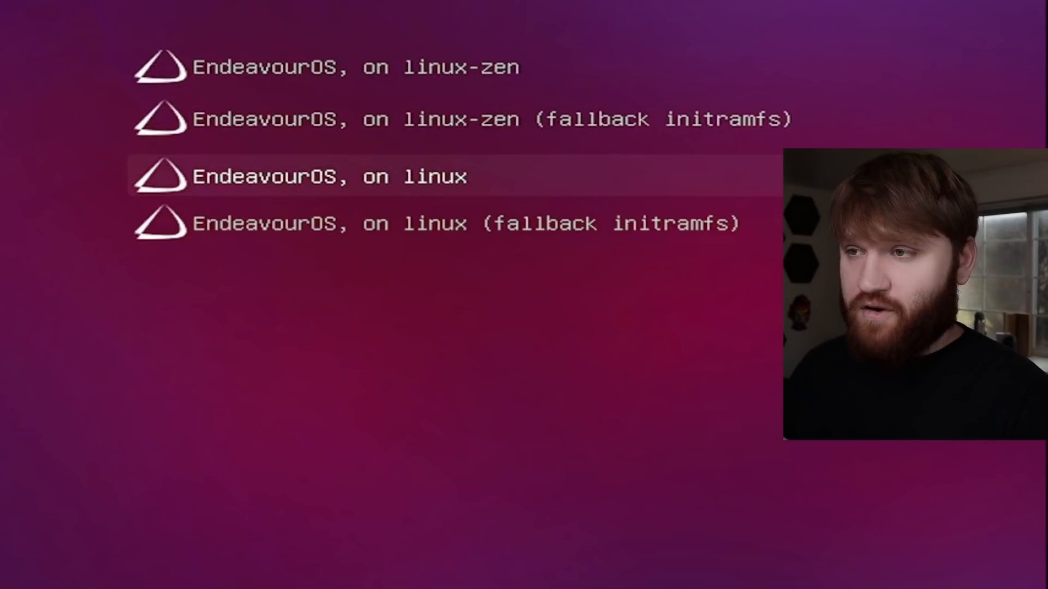
pyautogui.press('Up')
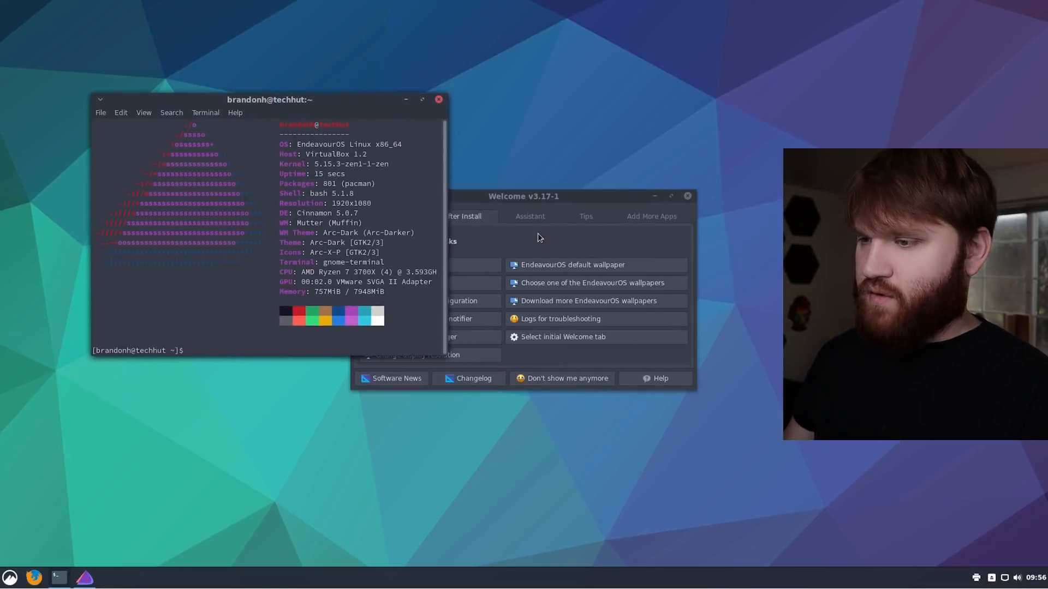
# Step: Verify with uname -r that the running kernel is 5.15.3-zen1-1-zen
pyautogui.write('uname -r')
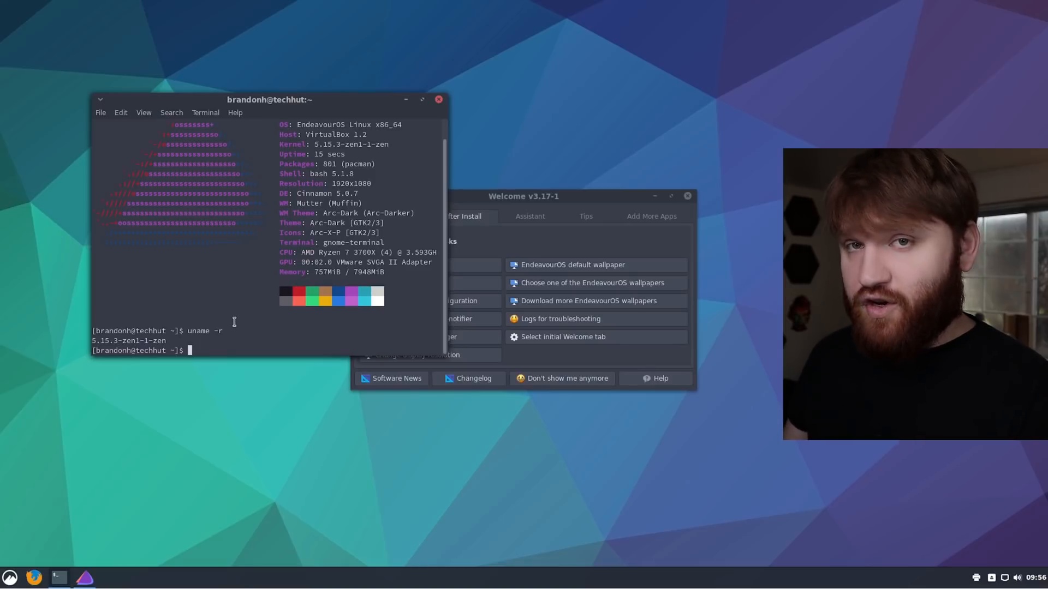
pyautogui.moveTo(270, 99); pyautogui.dragTo(219, 75)
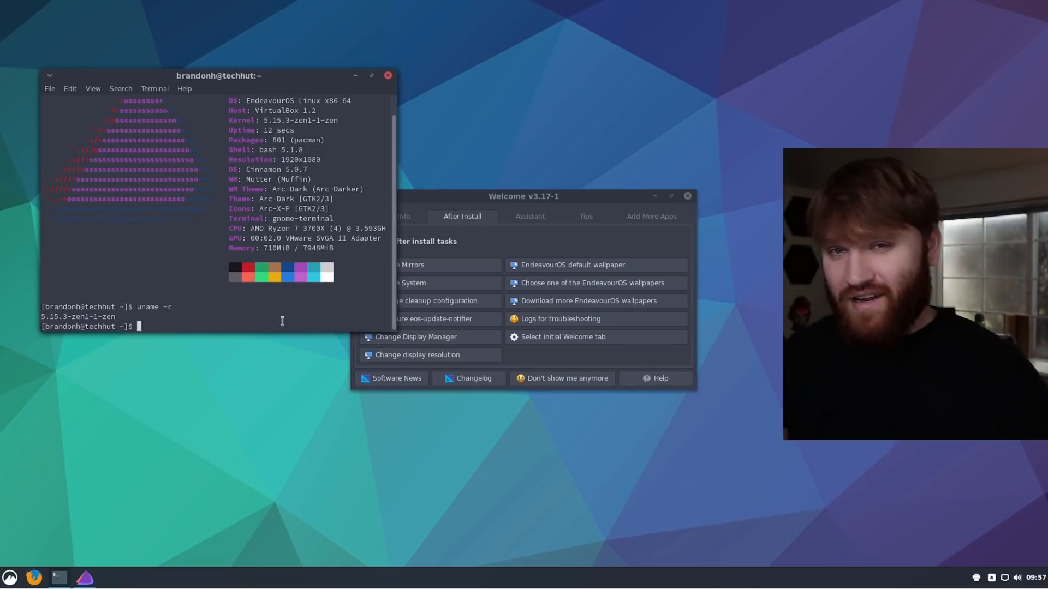